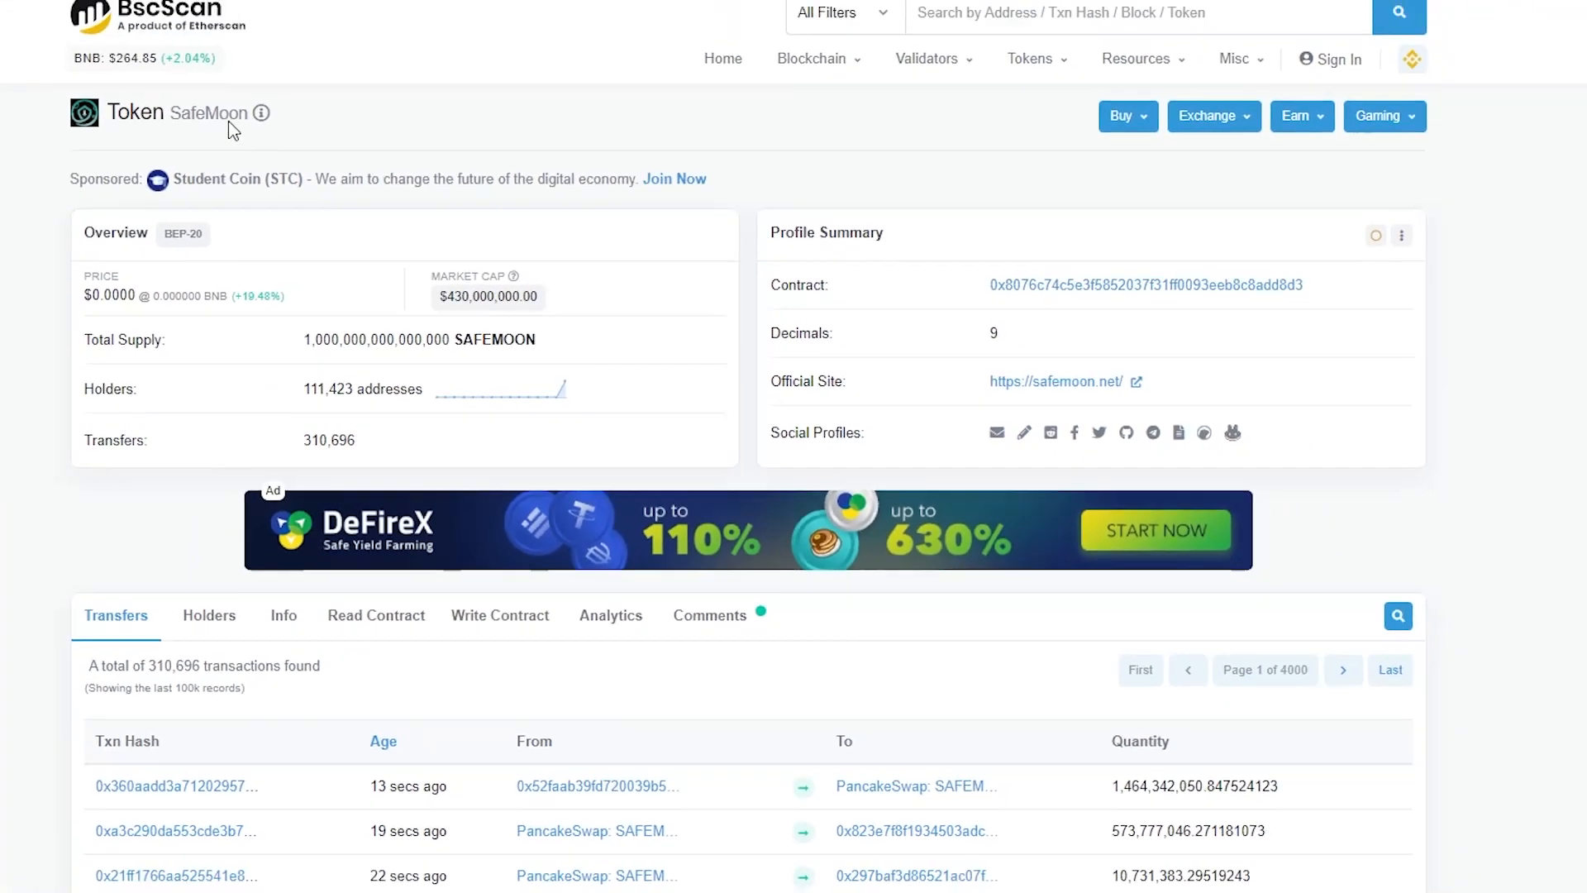
Select SafeMoon's contract address on BscScan, then go to the PancakeSwap tab
double_click(211, 112)
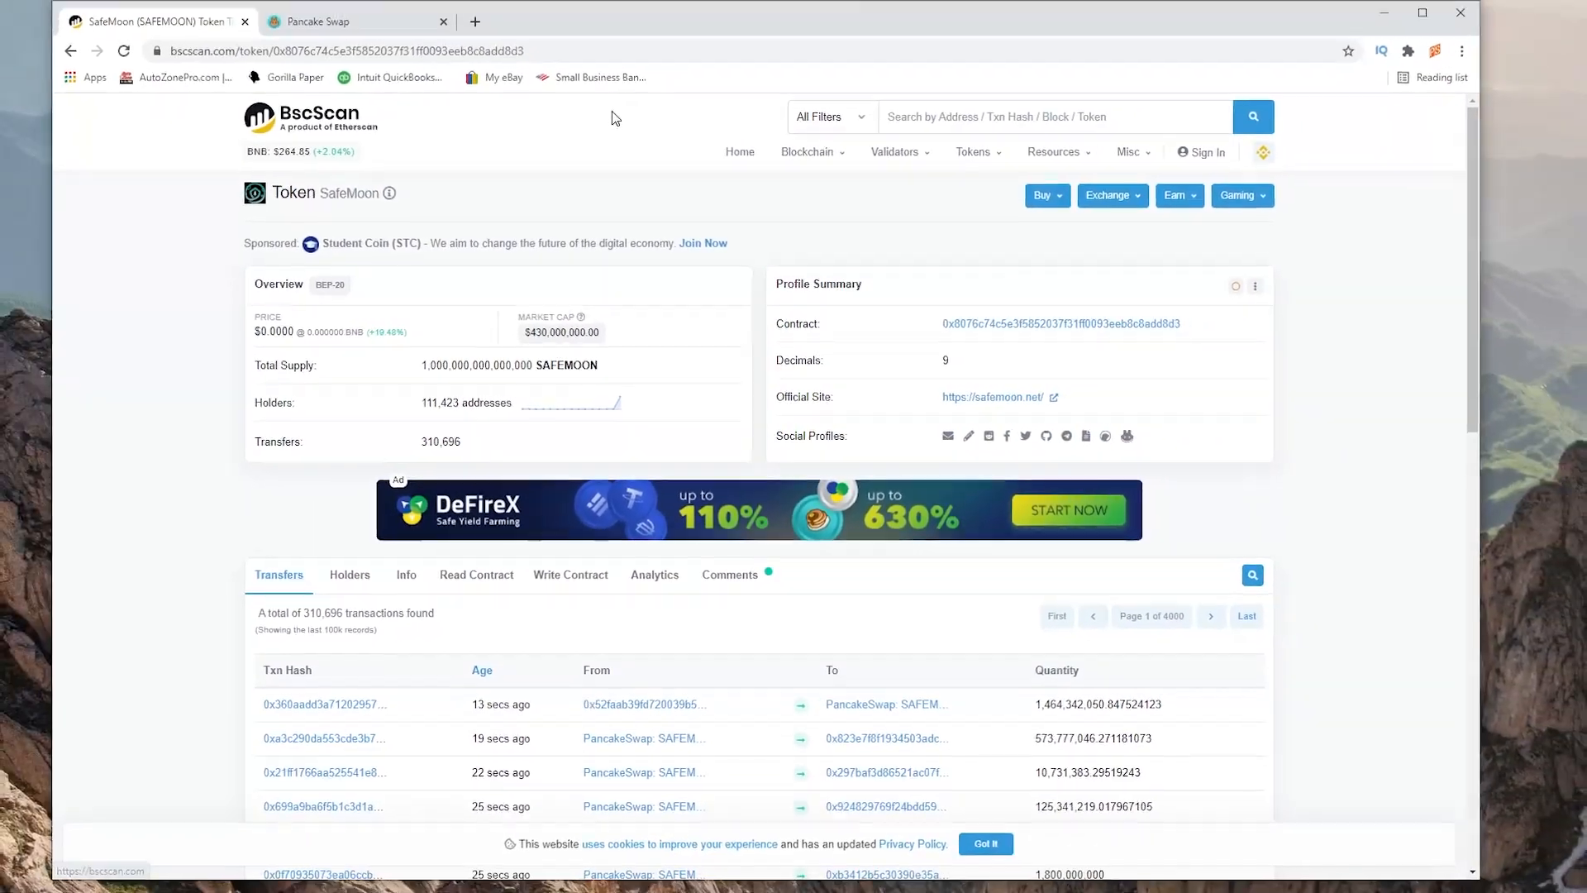
click(357, 22)
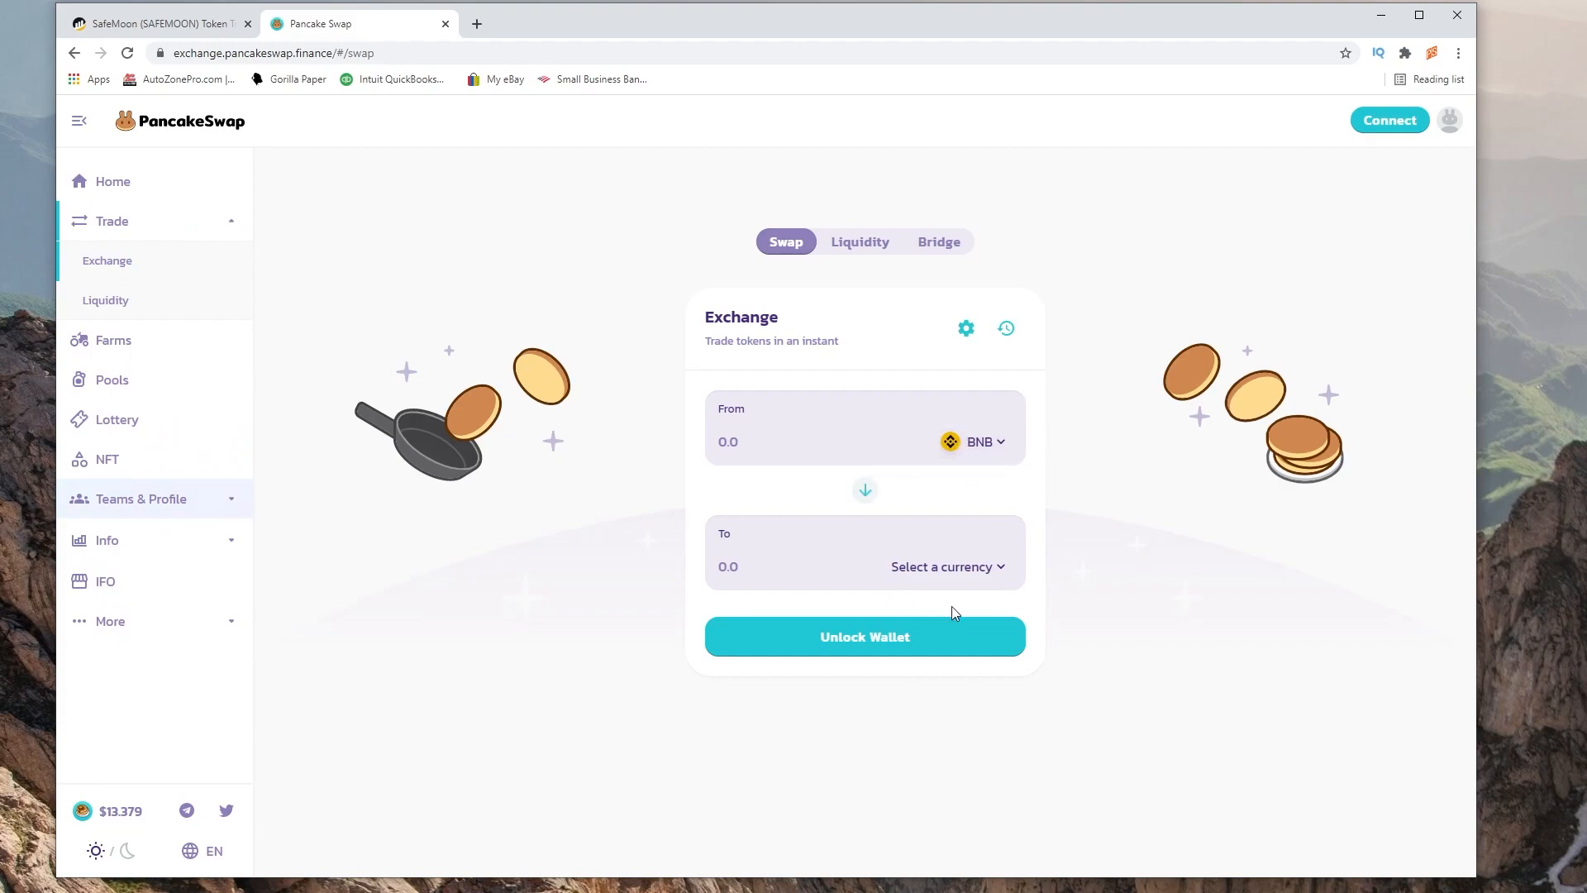
mouse_move(938, 584)
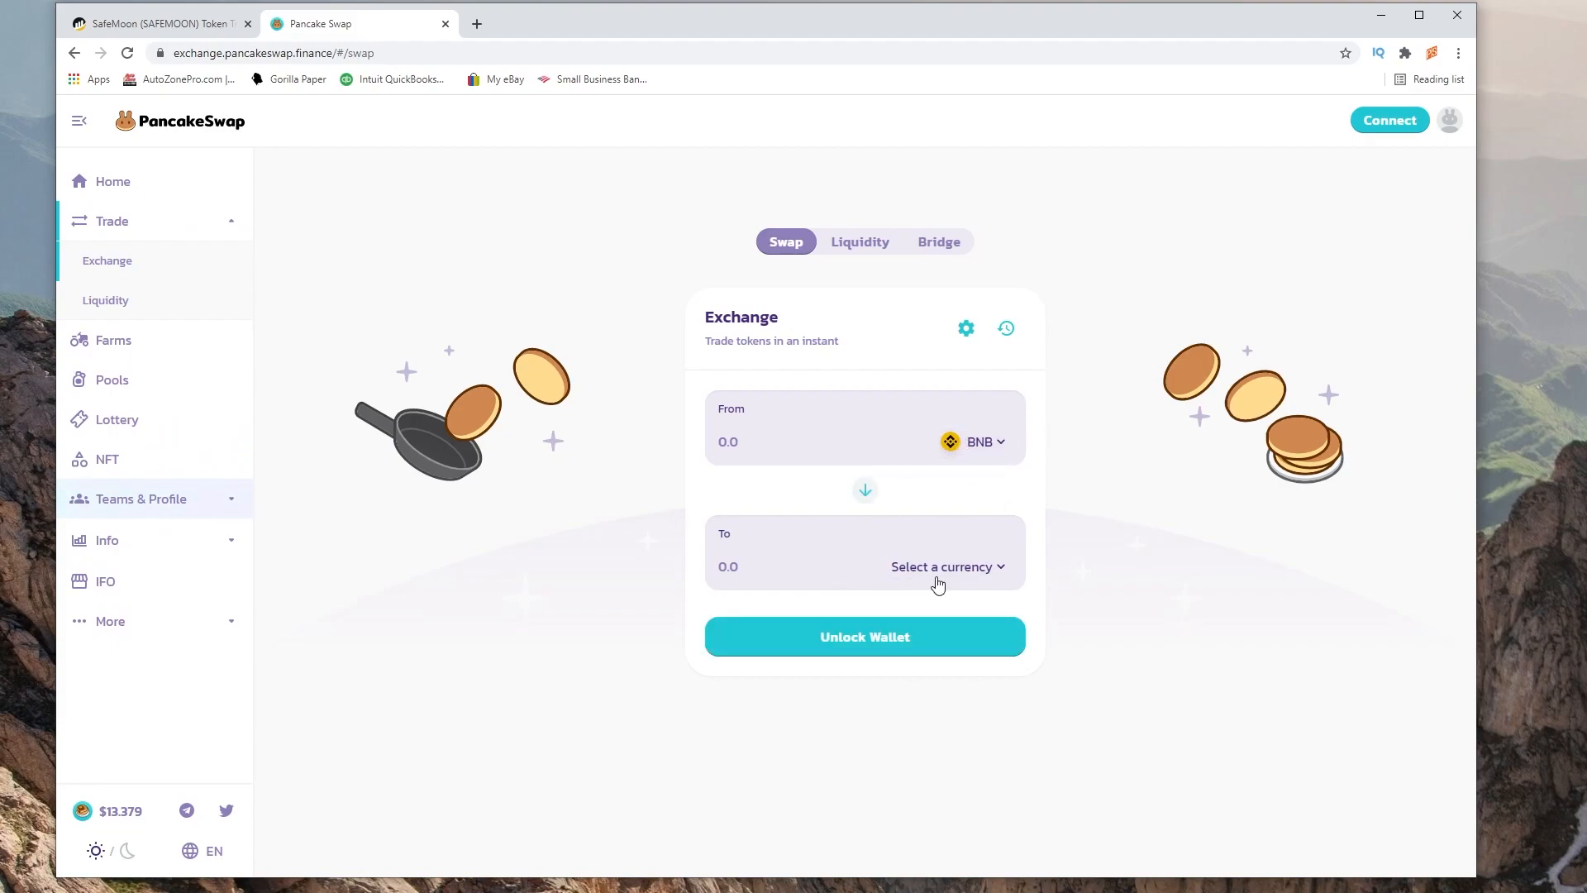
Open the token list for the Exchange card's To field
click(943, 567)
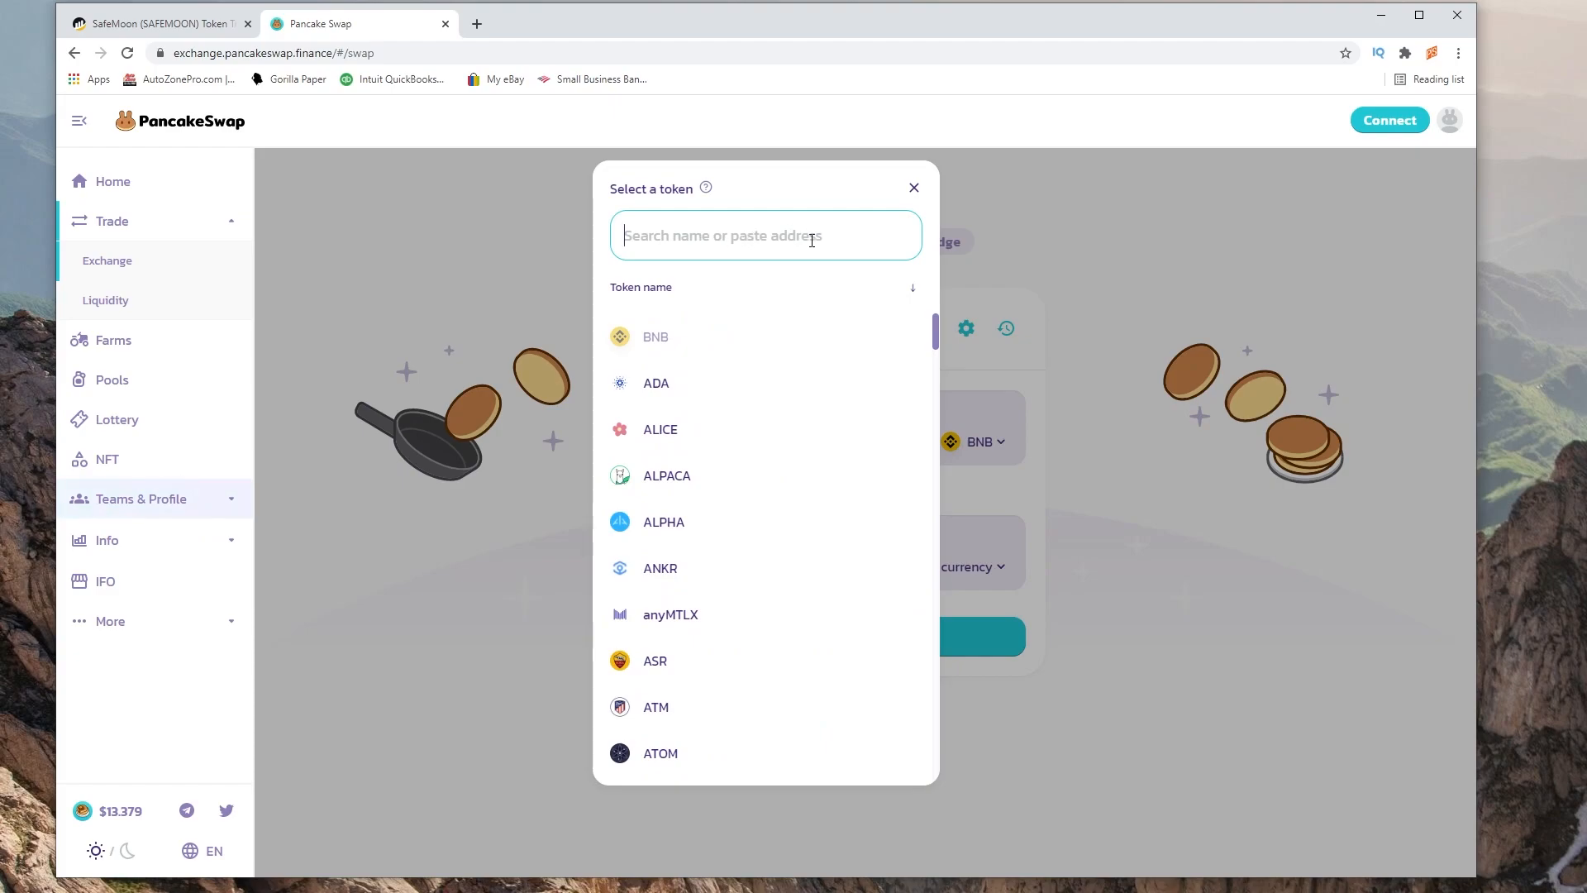
Paste SafeMoon's contract address, add SAFEMOON, then search 'sa' and select it
right_click(718, 235)
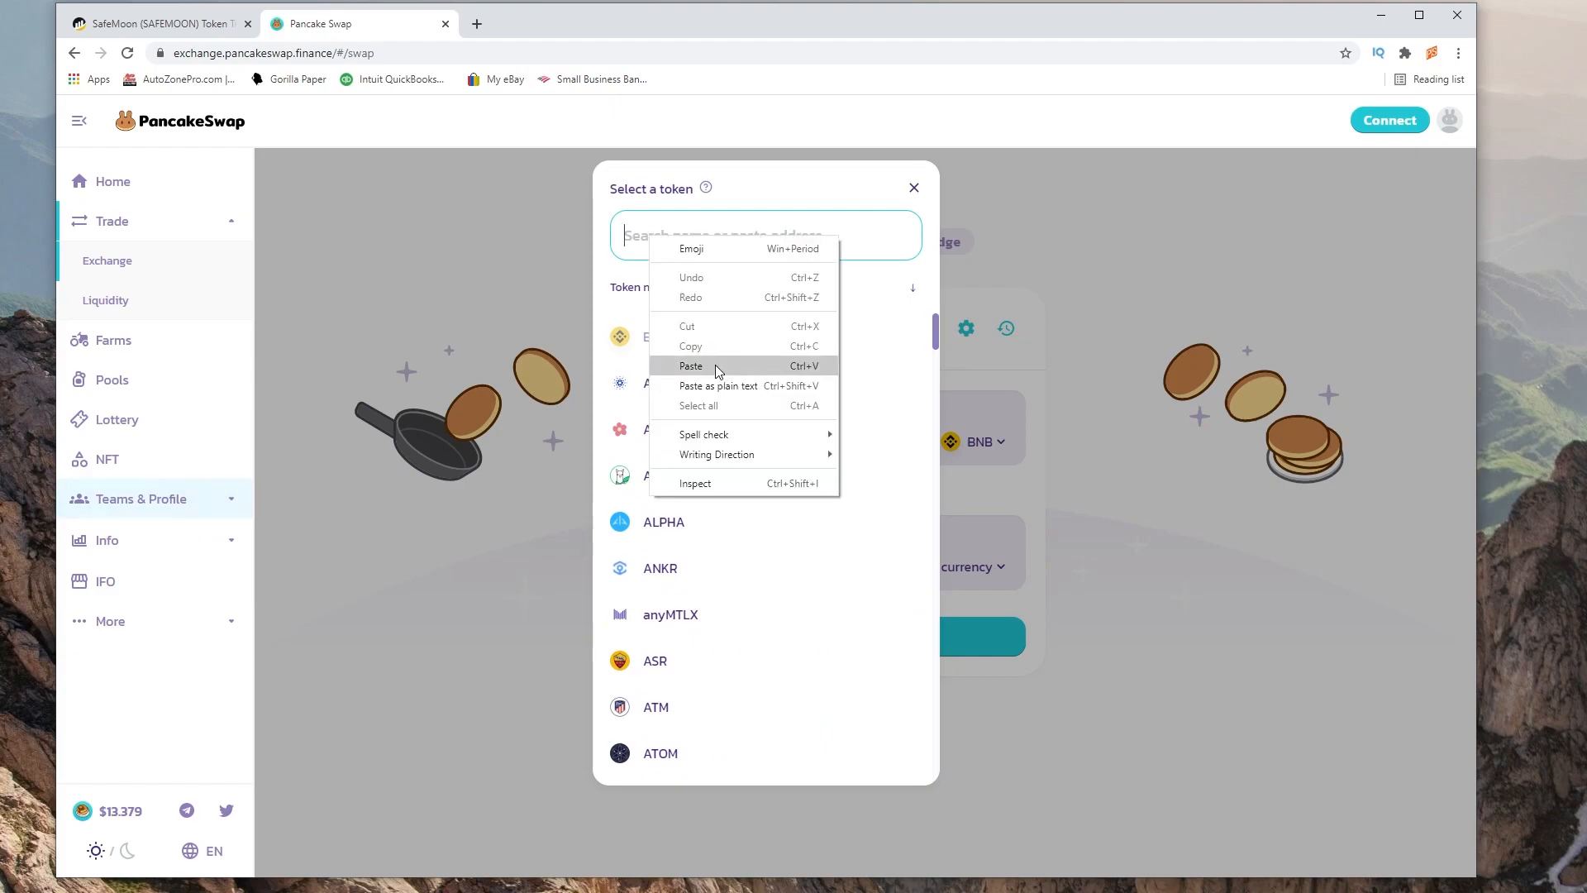
click(691, 365)
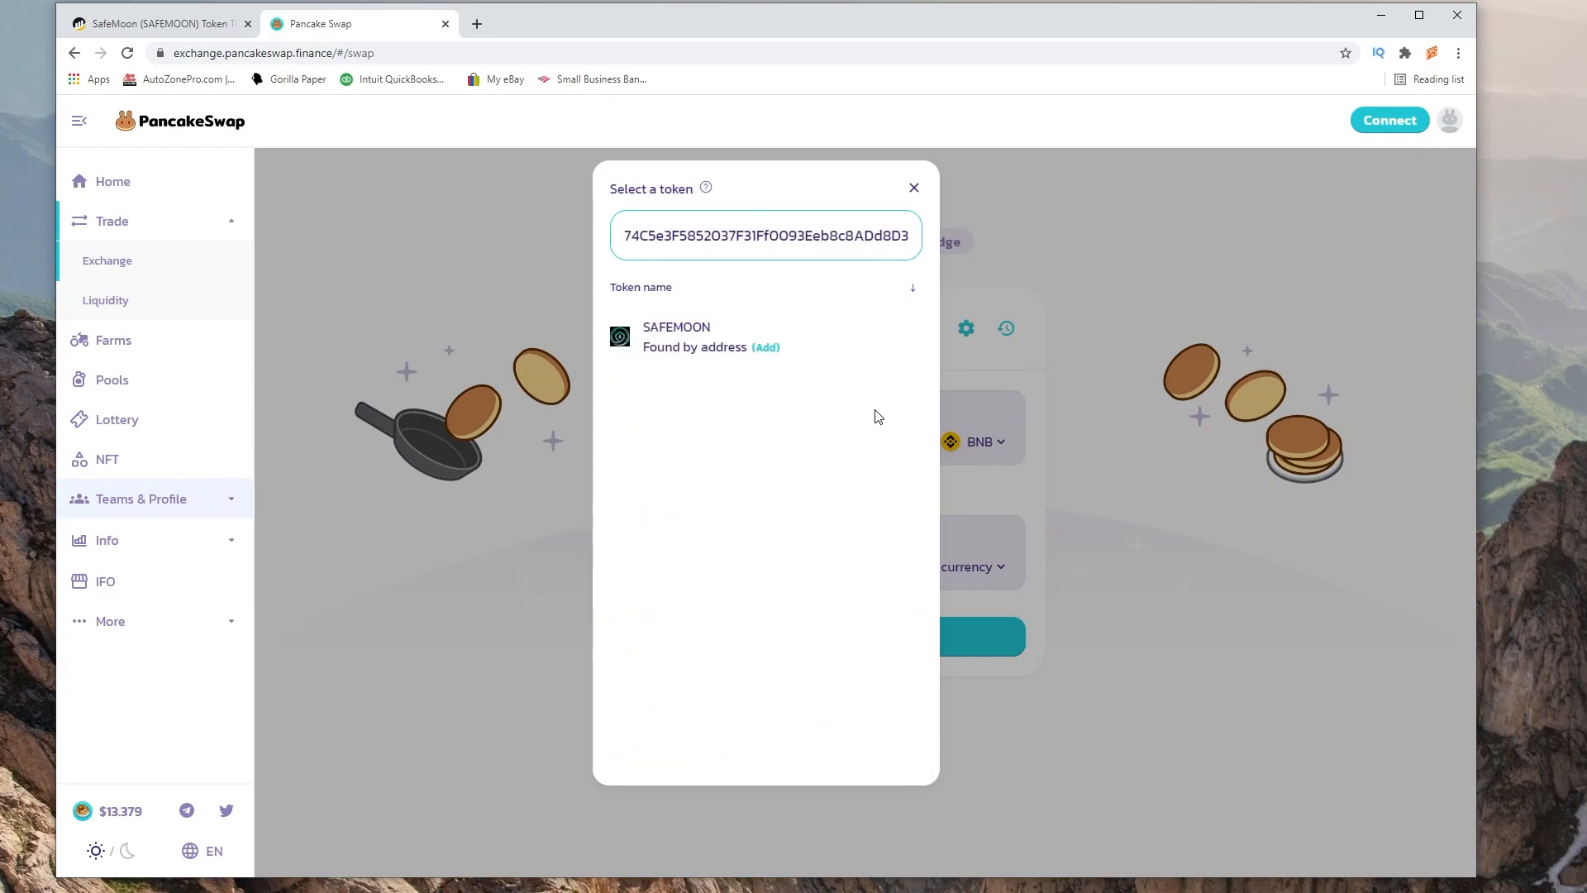
click(766, 346)
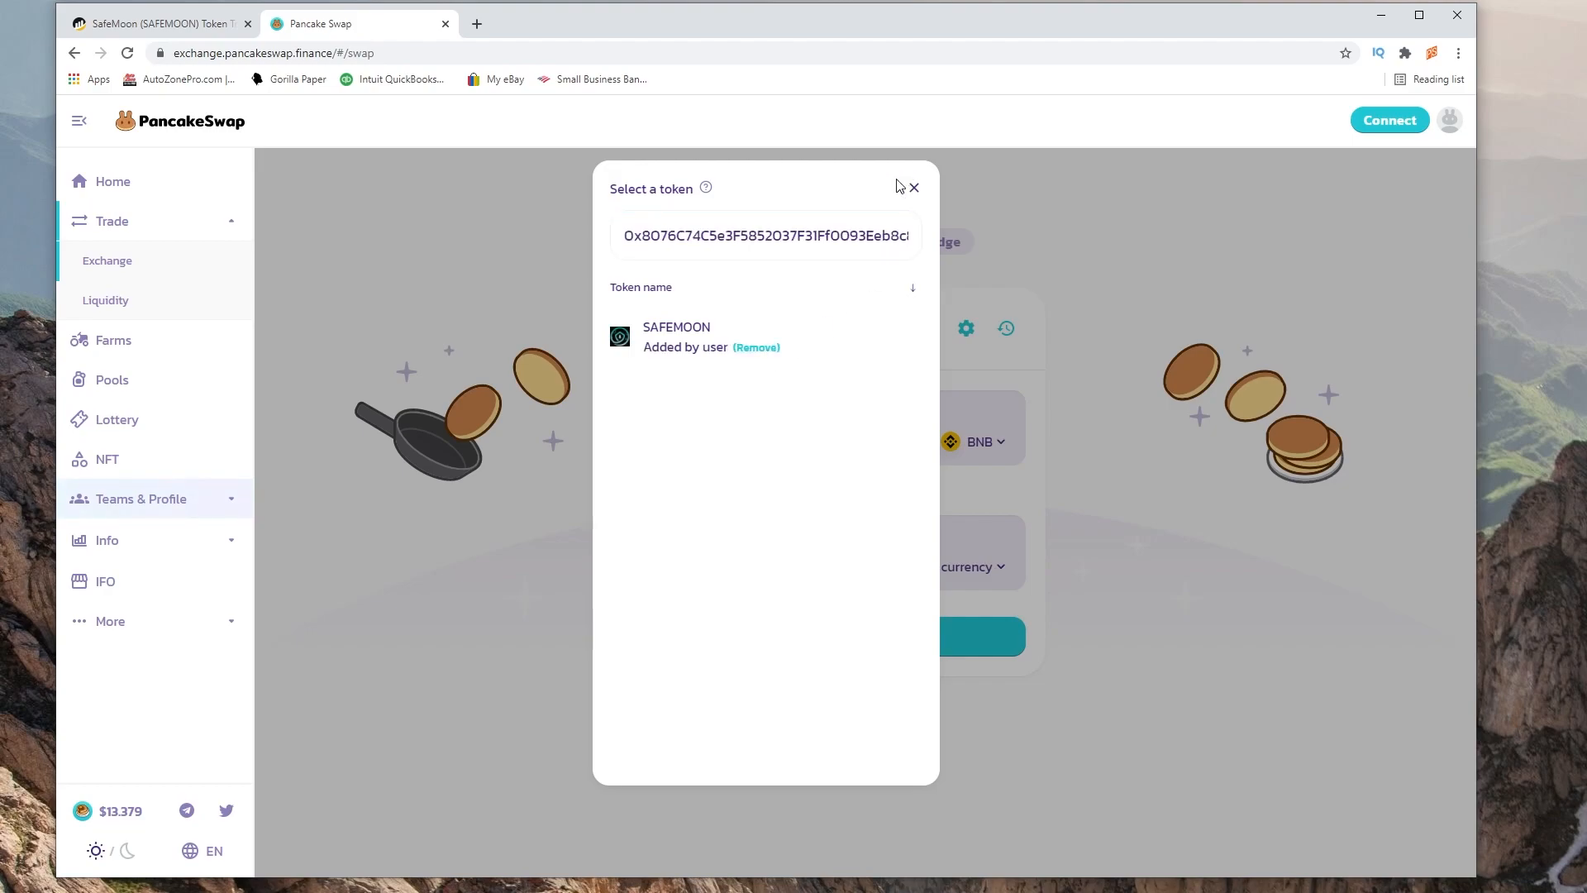
text(sa)
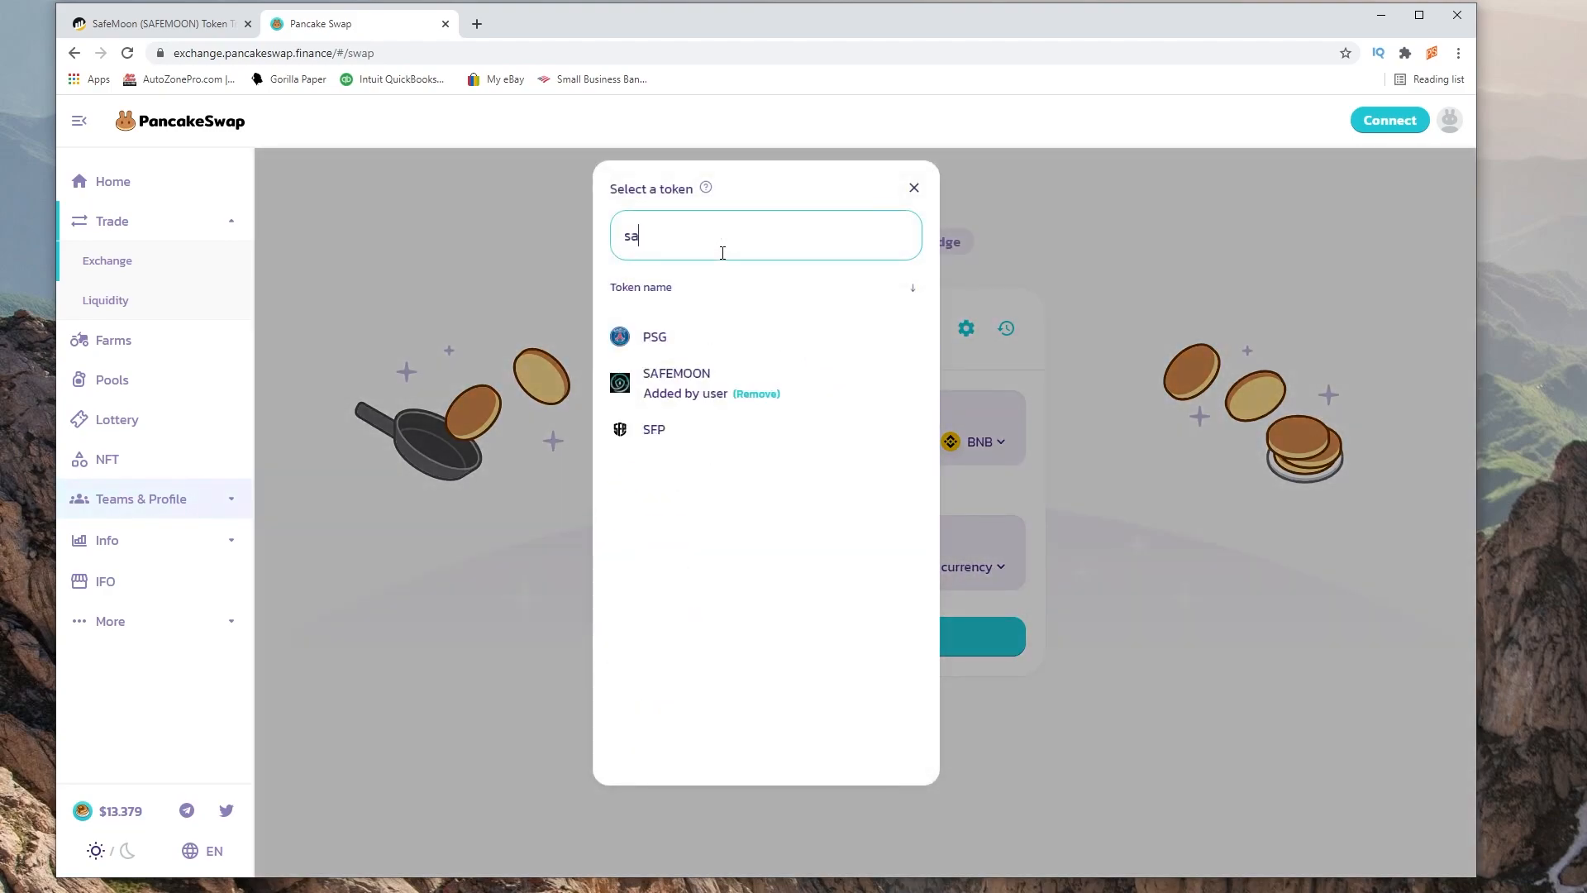
click(676, 383)
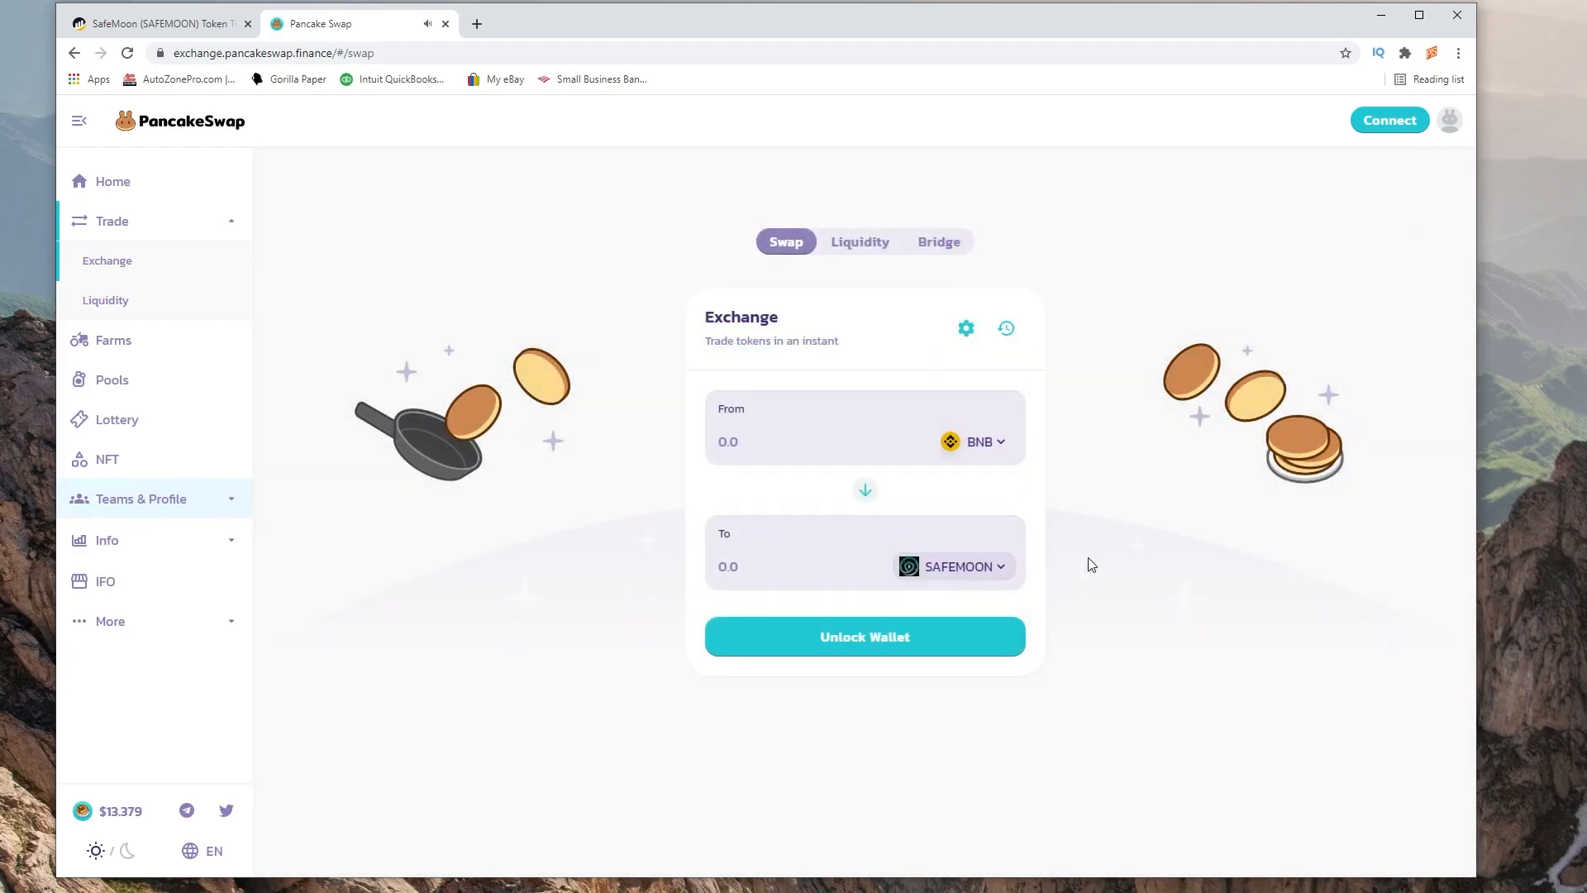
mouse_move(955, 565)
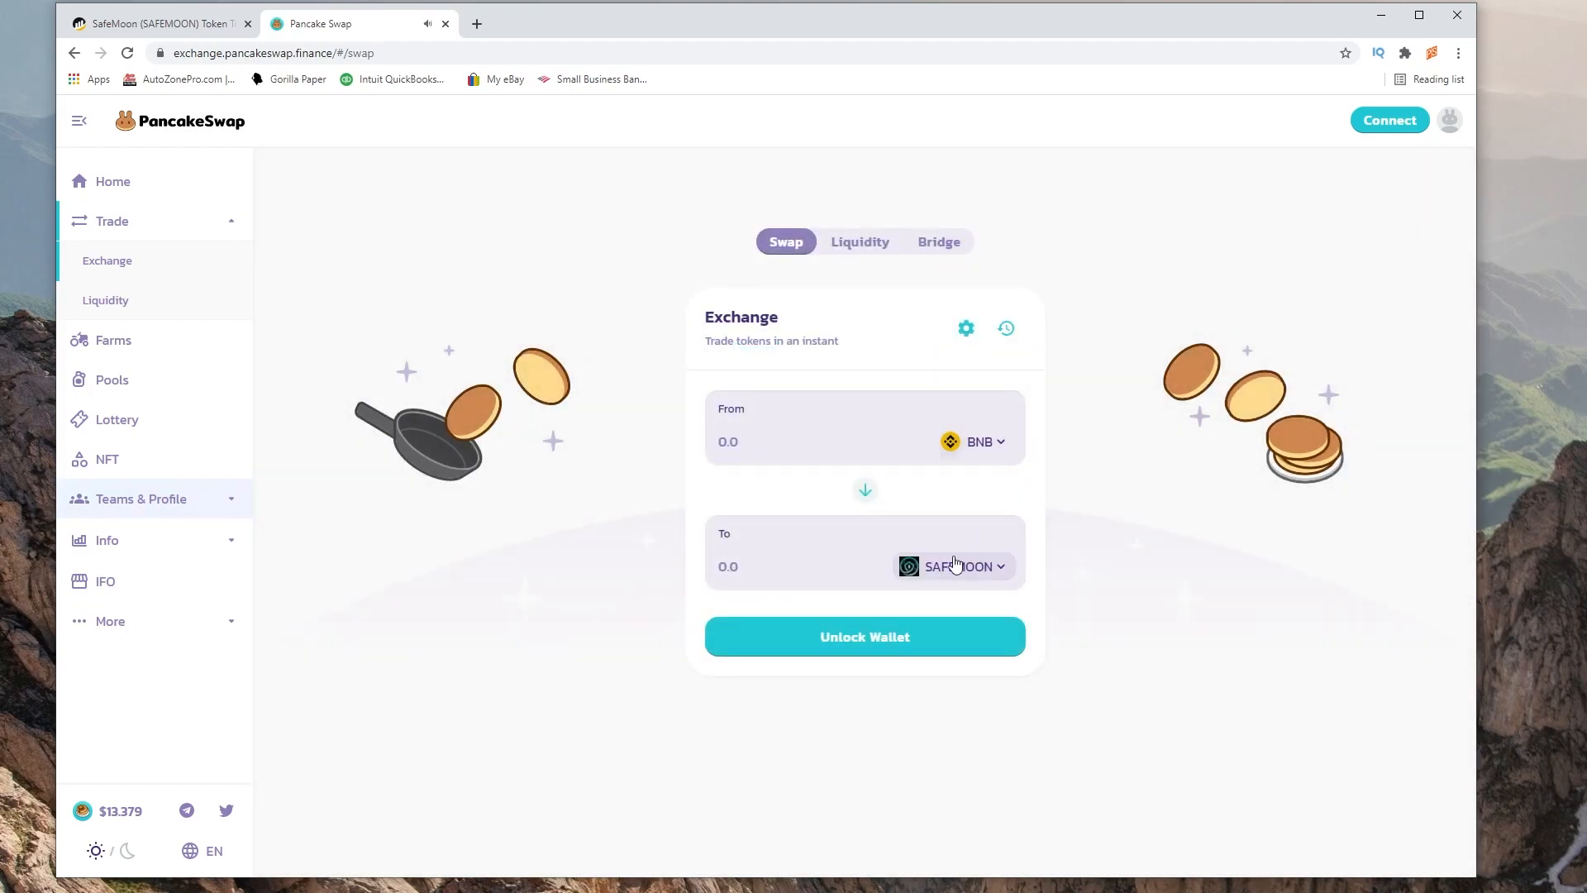
click(1388, 119)
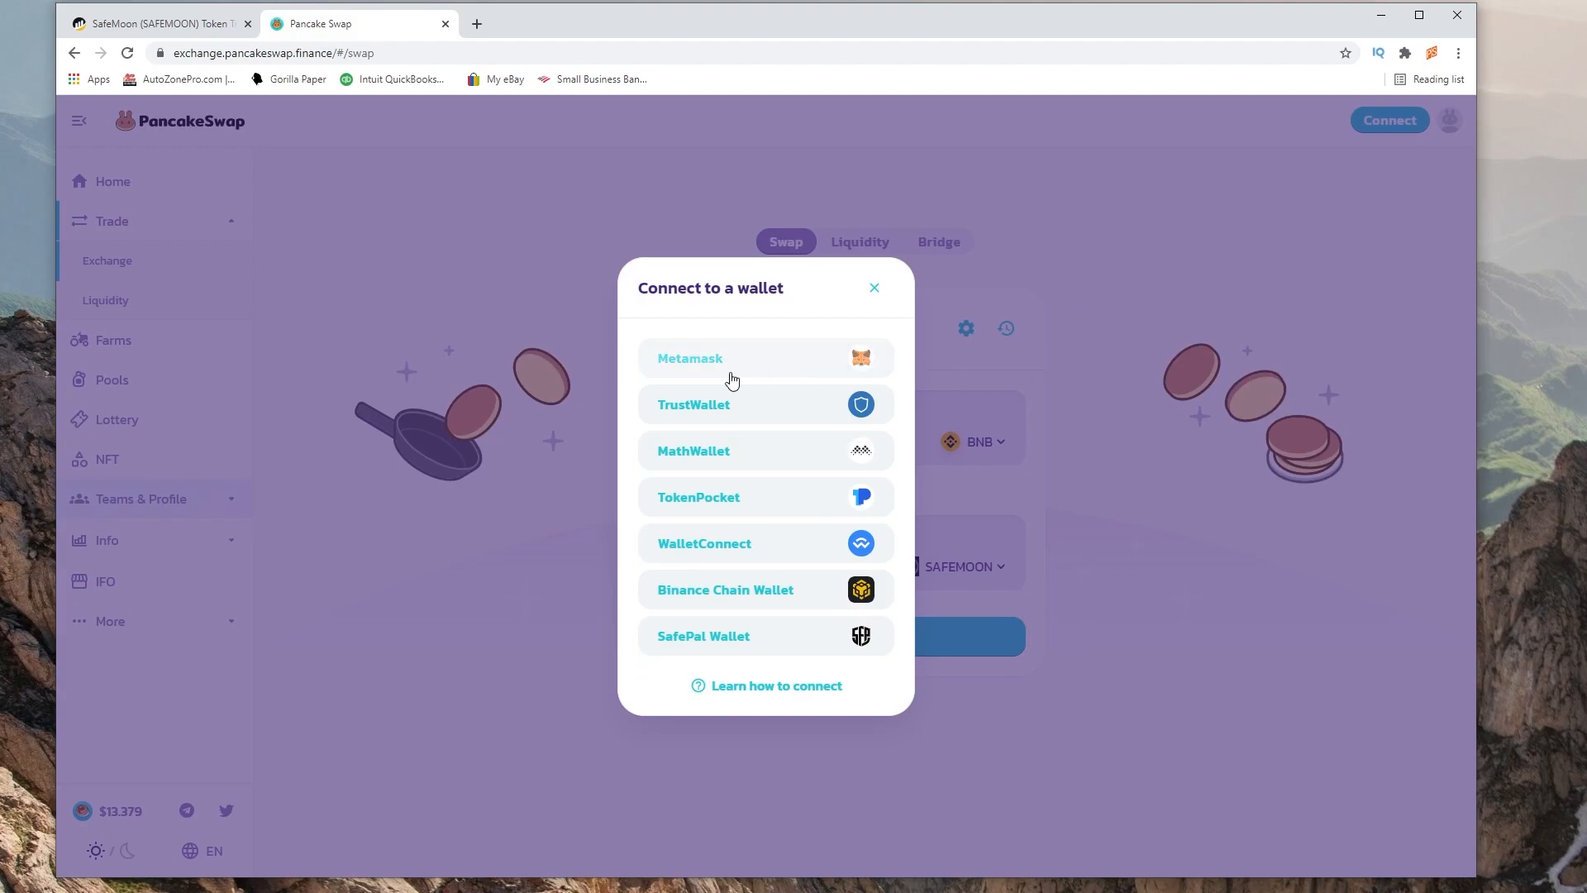
mouse_move(873, 293)
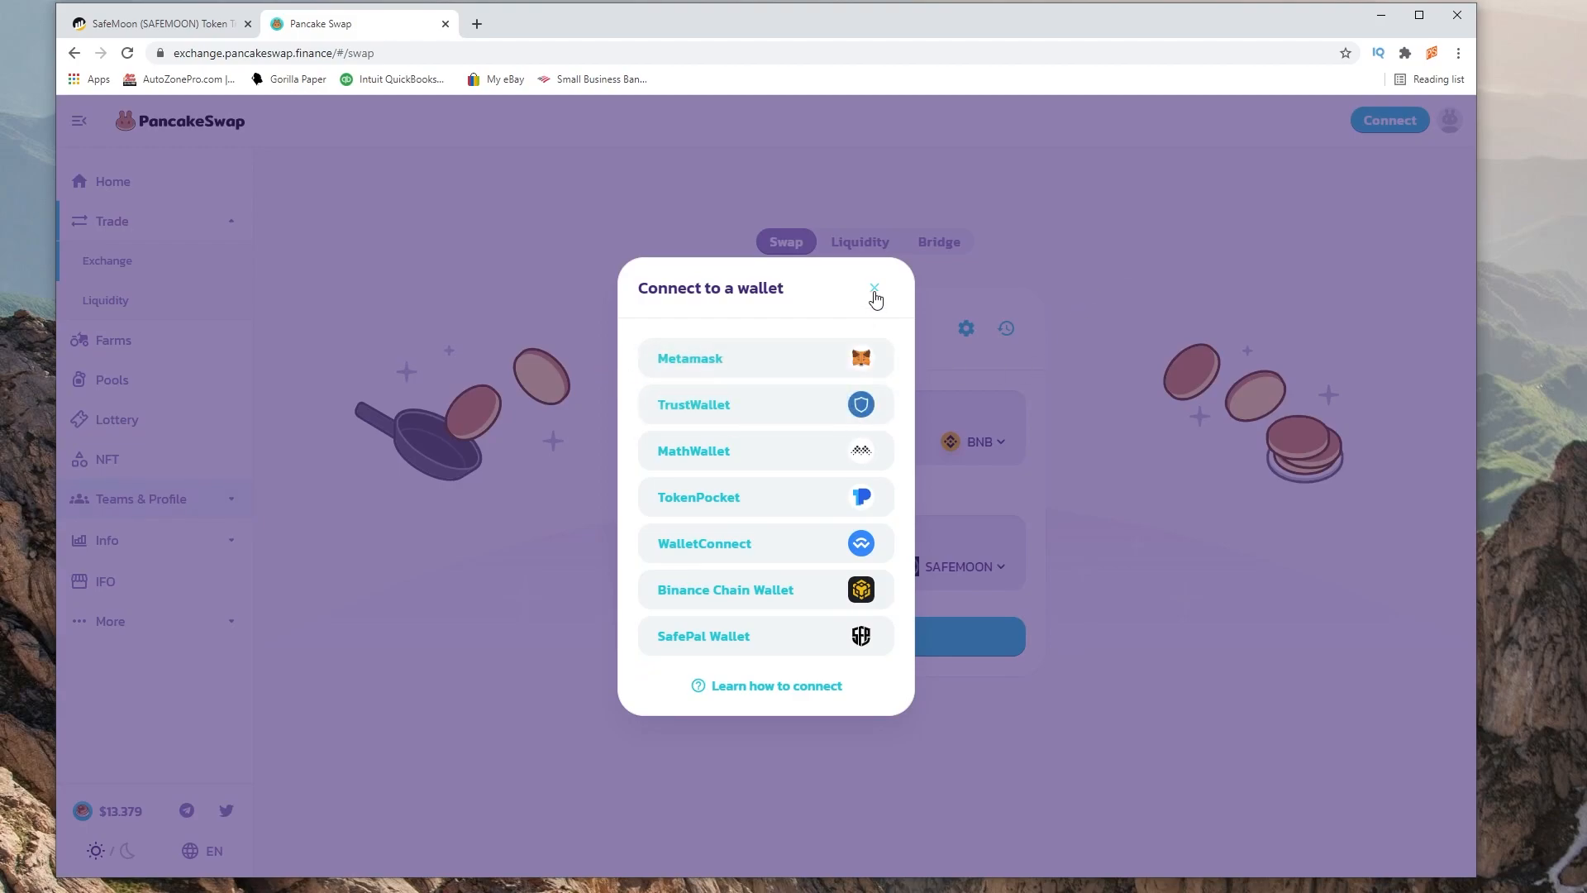
click(873, 288)
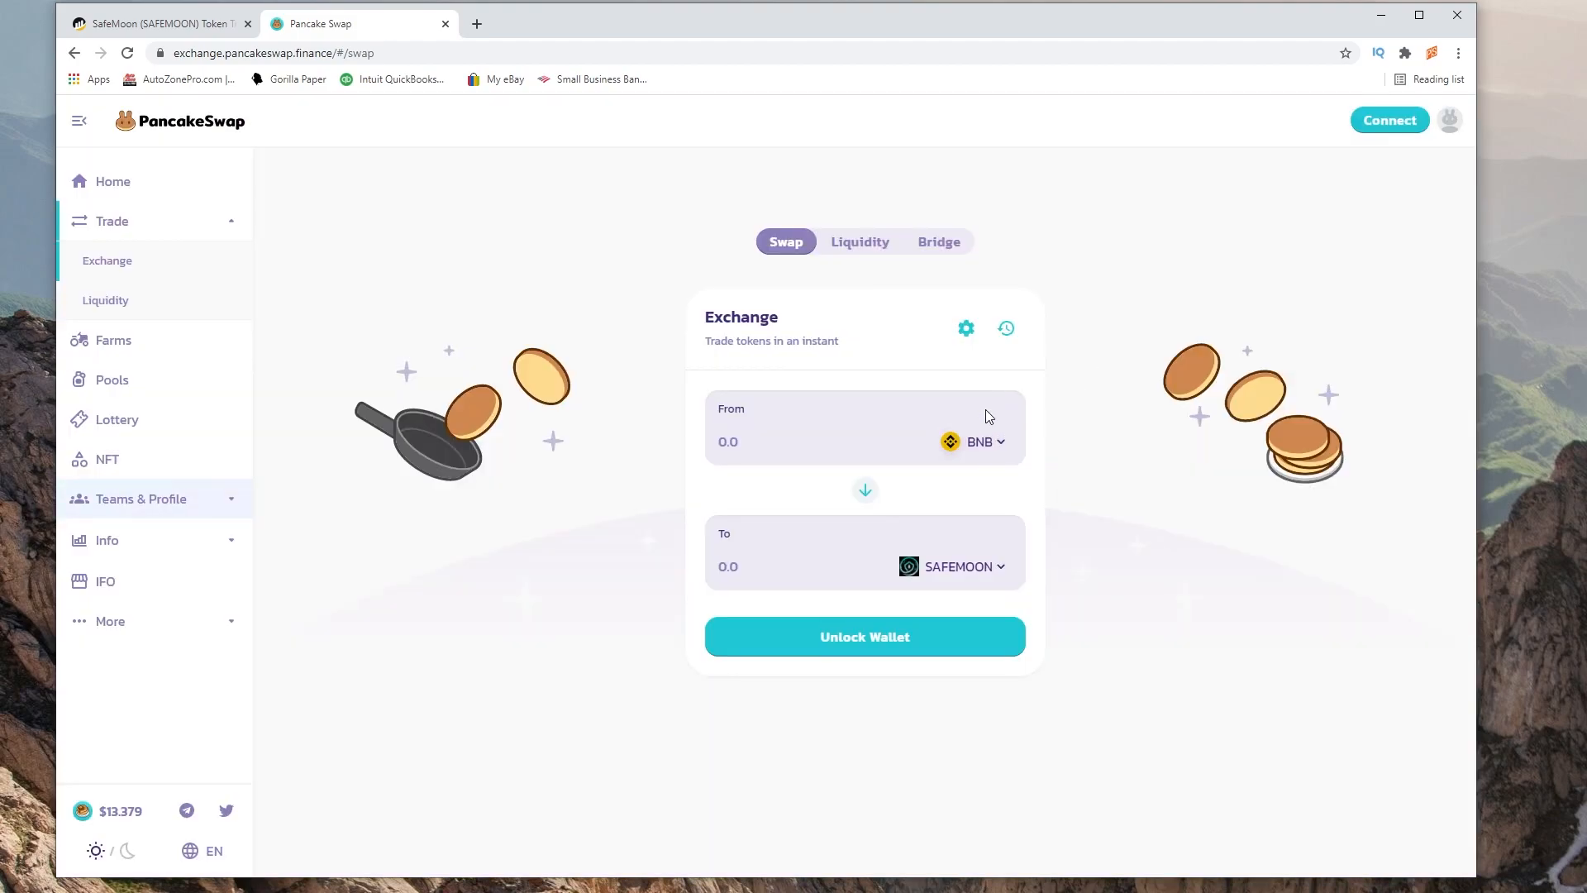
mouse_move(1082, 513)
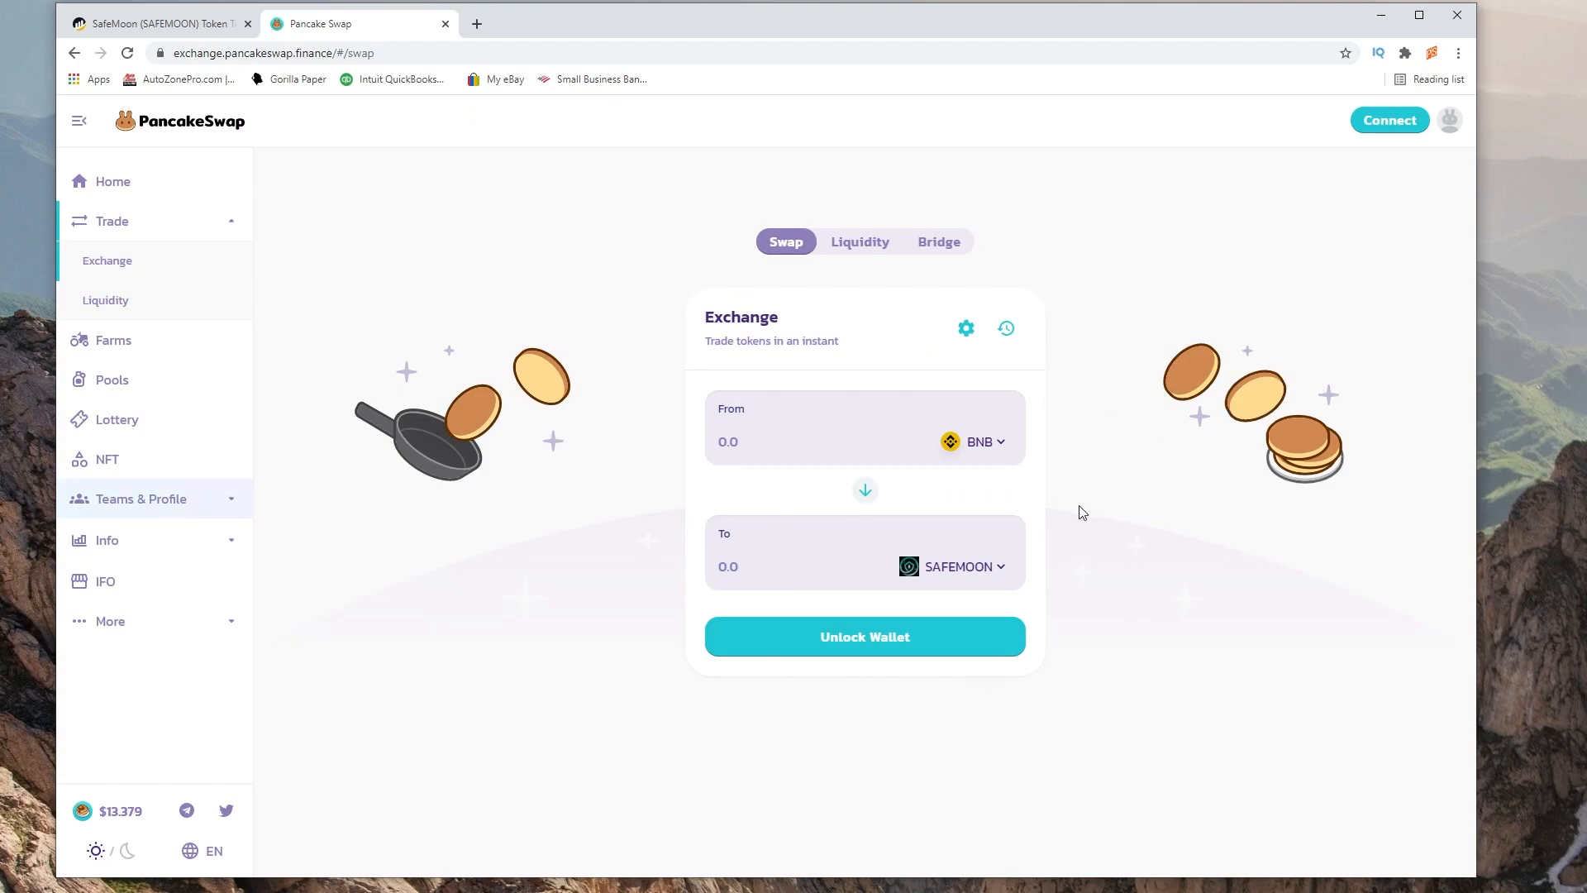
mouse_move(1159, 588)
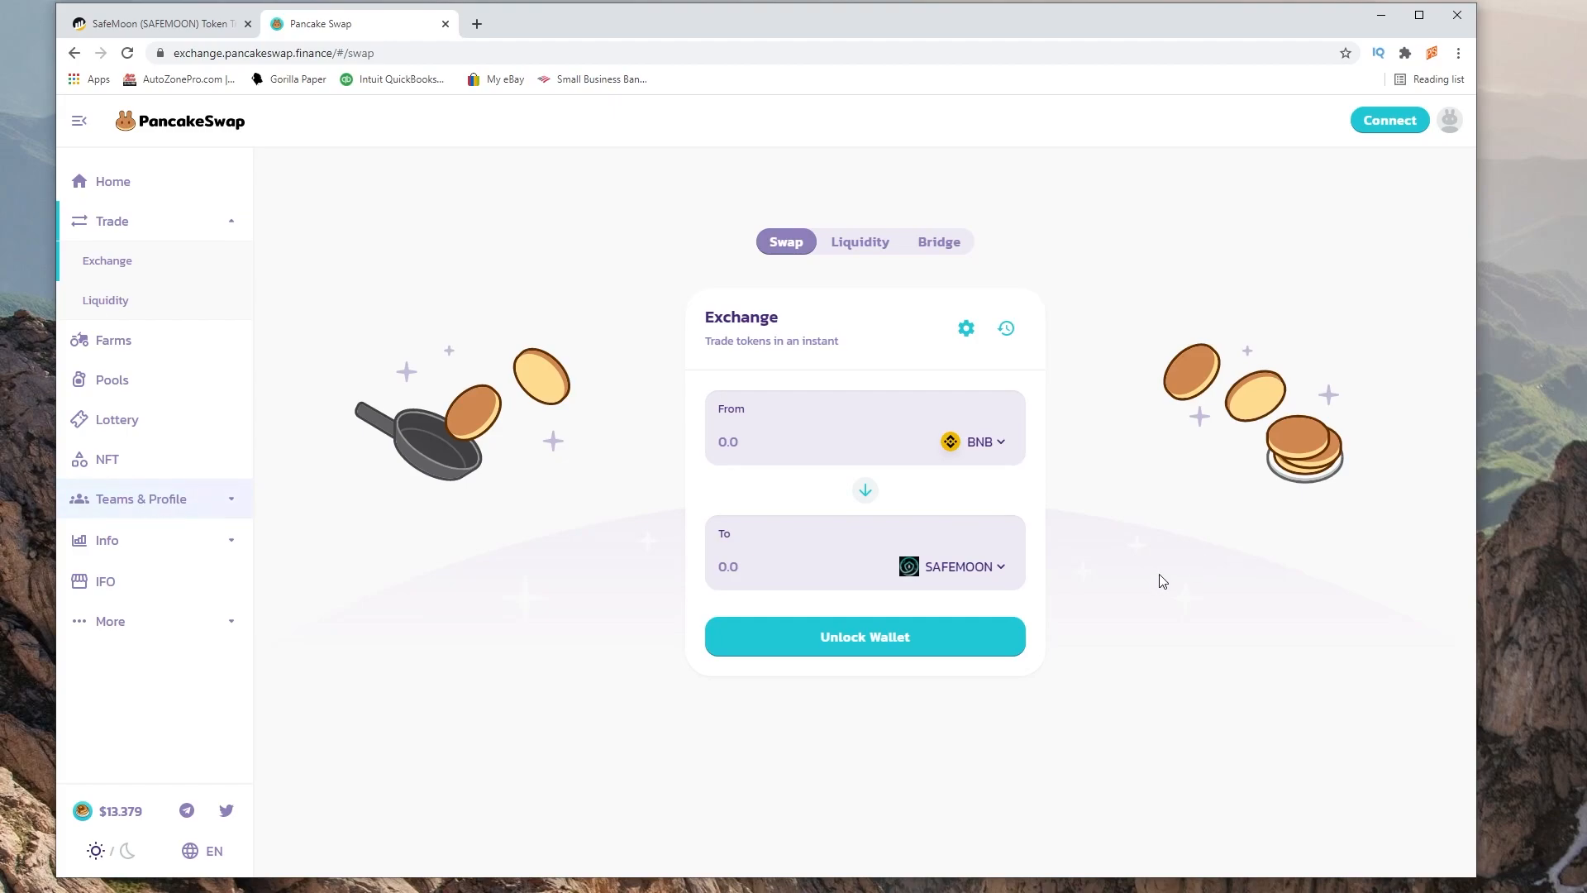
mouse_move(1092, 591)
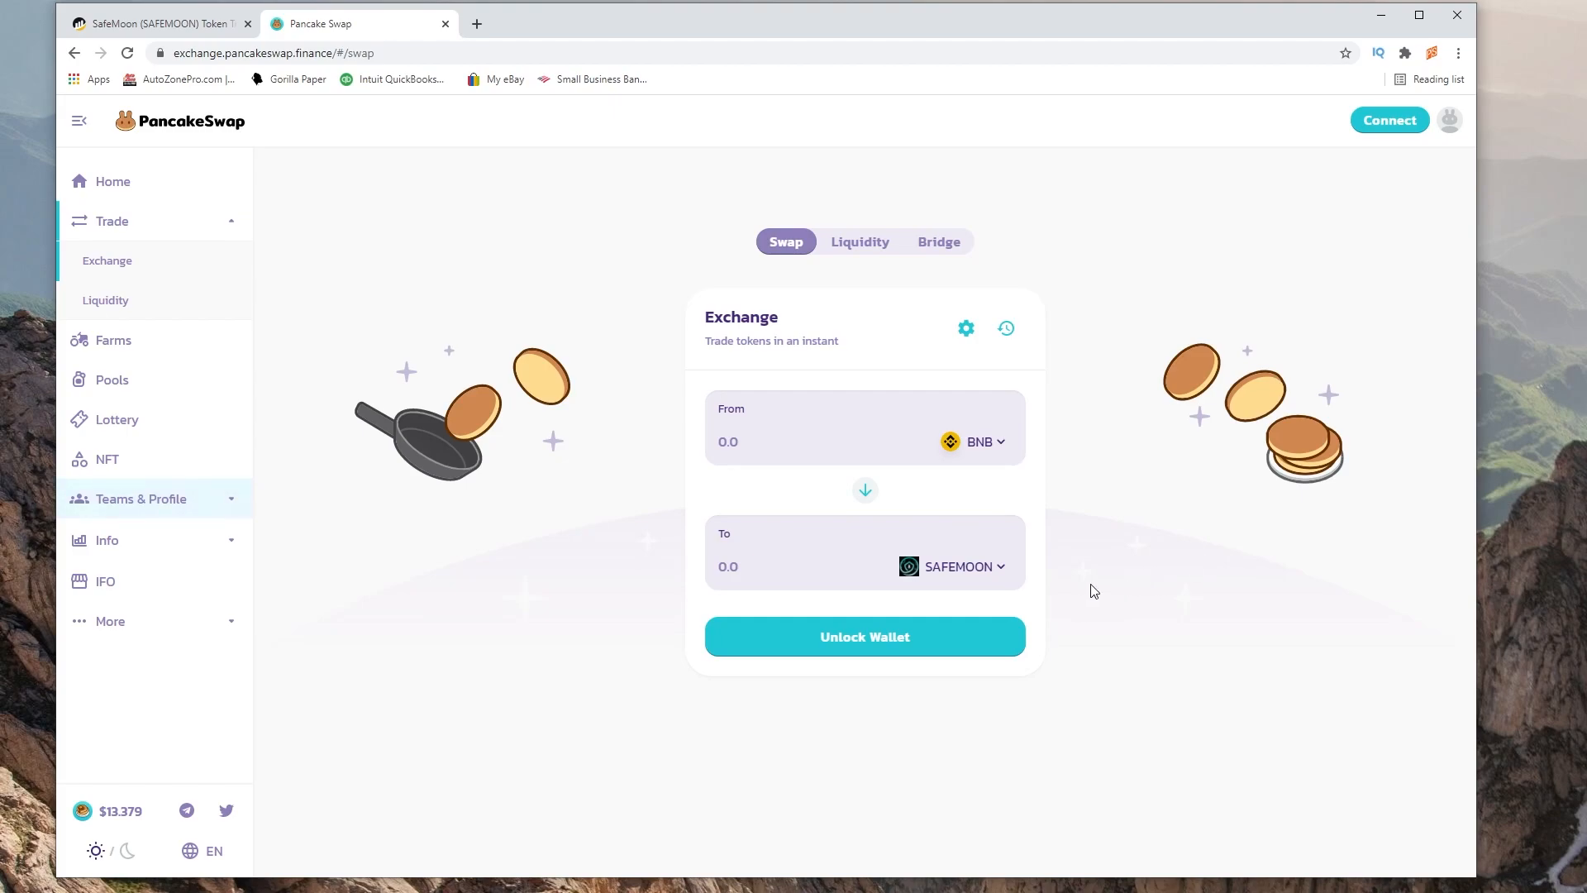